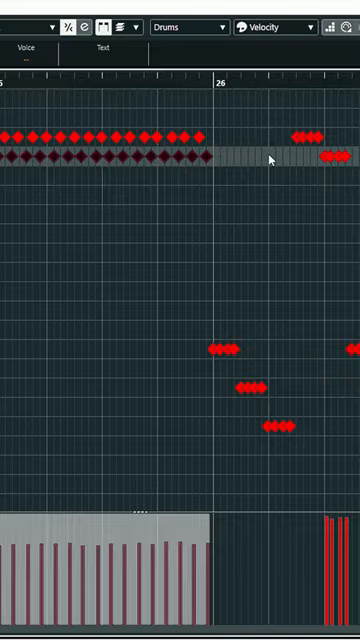
scroll(right, 3)
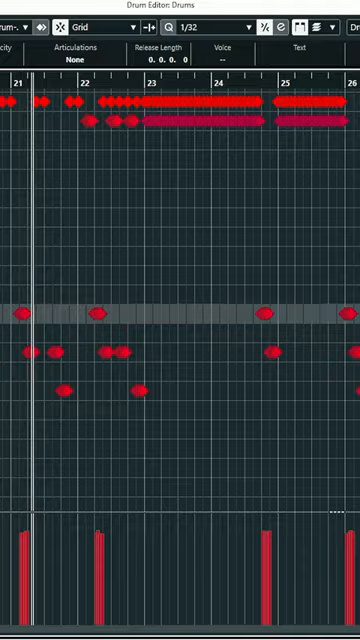
scroll(right, 3)
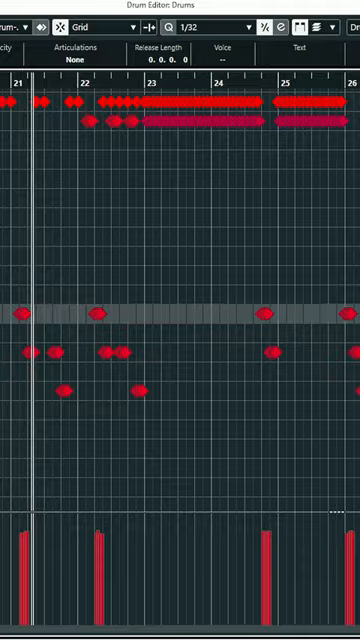